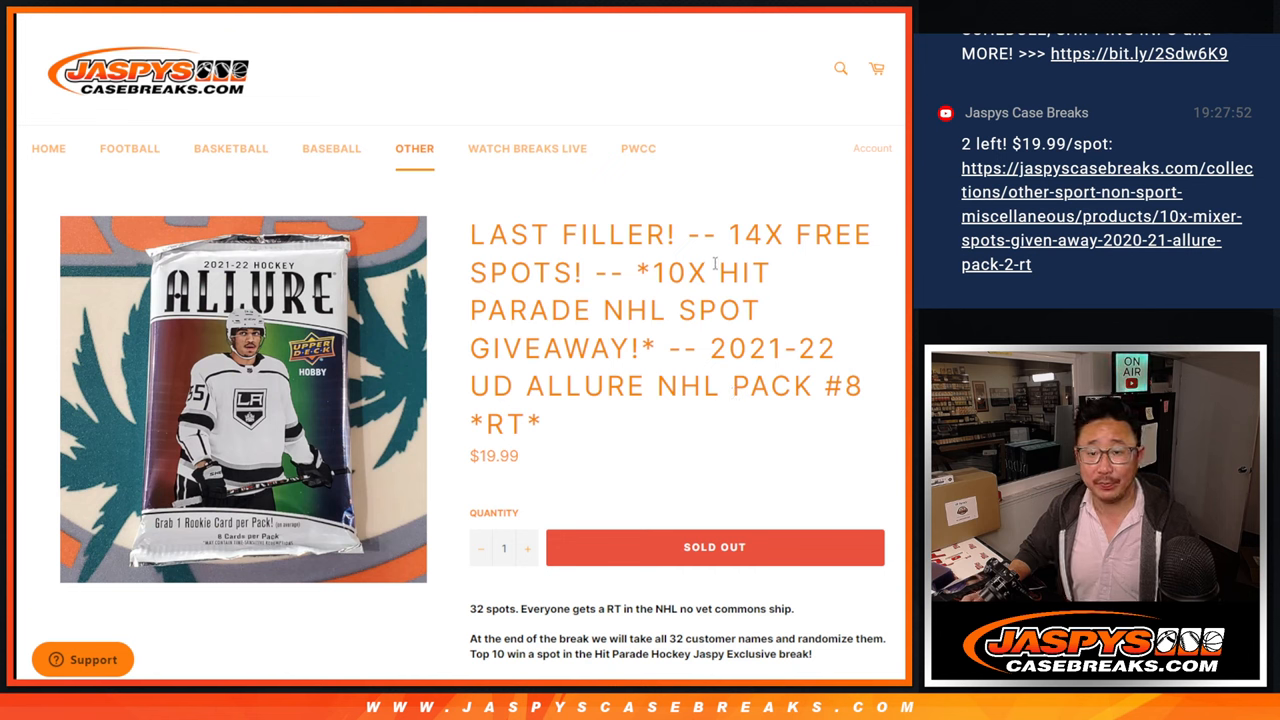
# Shuffle the entered list of 18 customer names in the List Randomizer.
pyautogui.moveTo(472, 234); pyautogui.dragTo(704, 234)
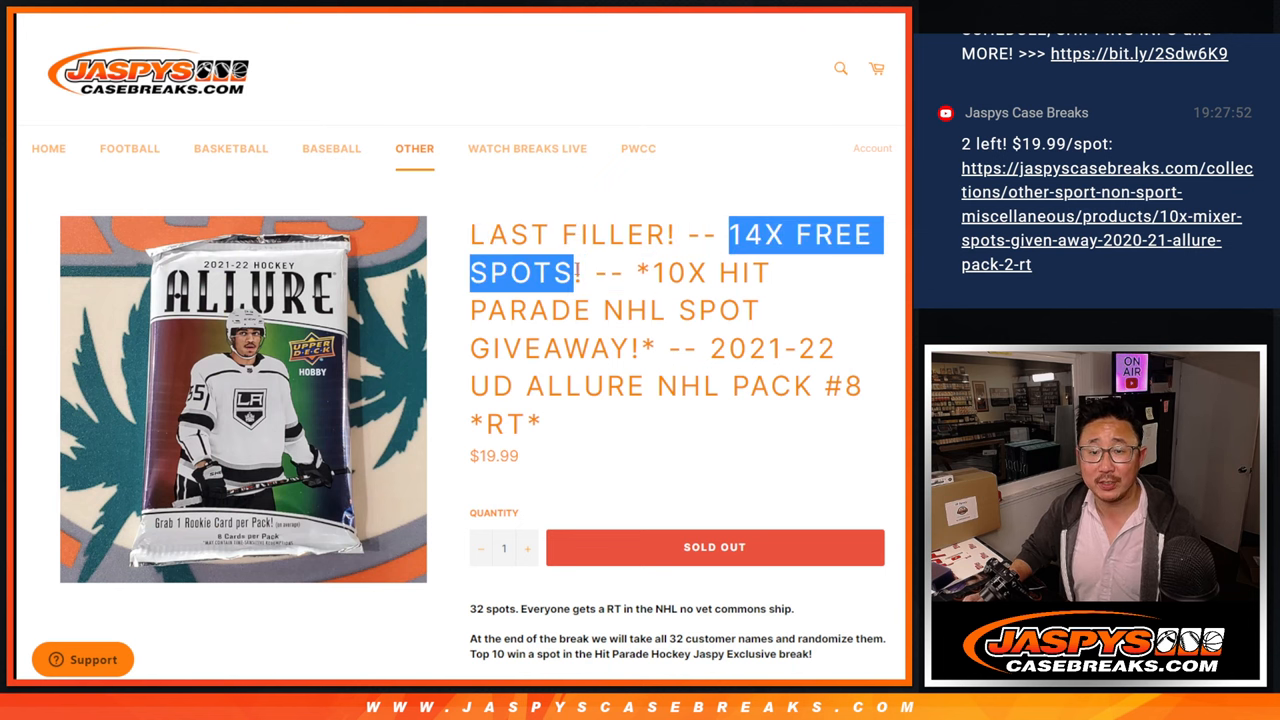
pyautogui.click(242, 400)
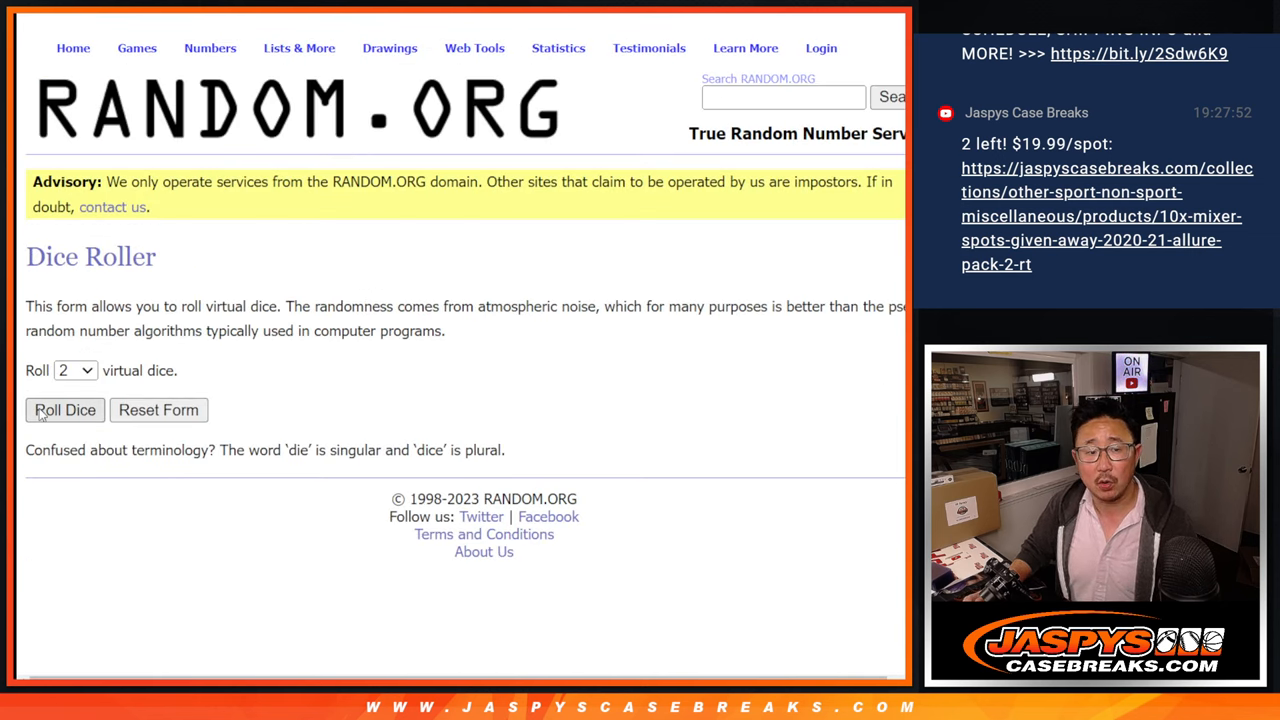
pyautogui.click(64, 410)
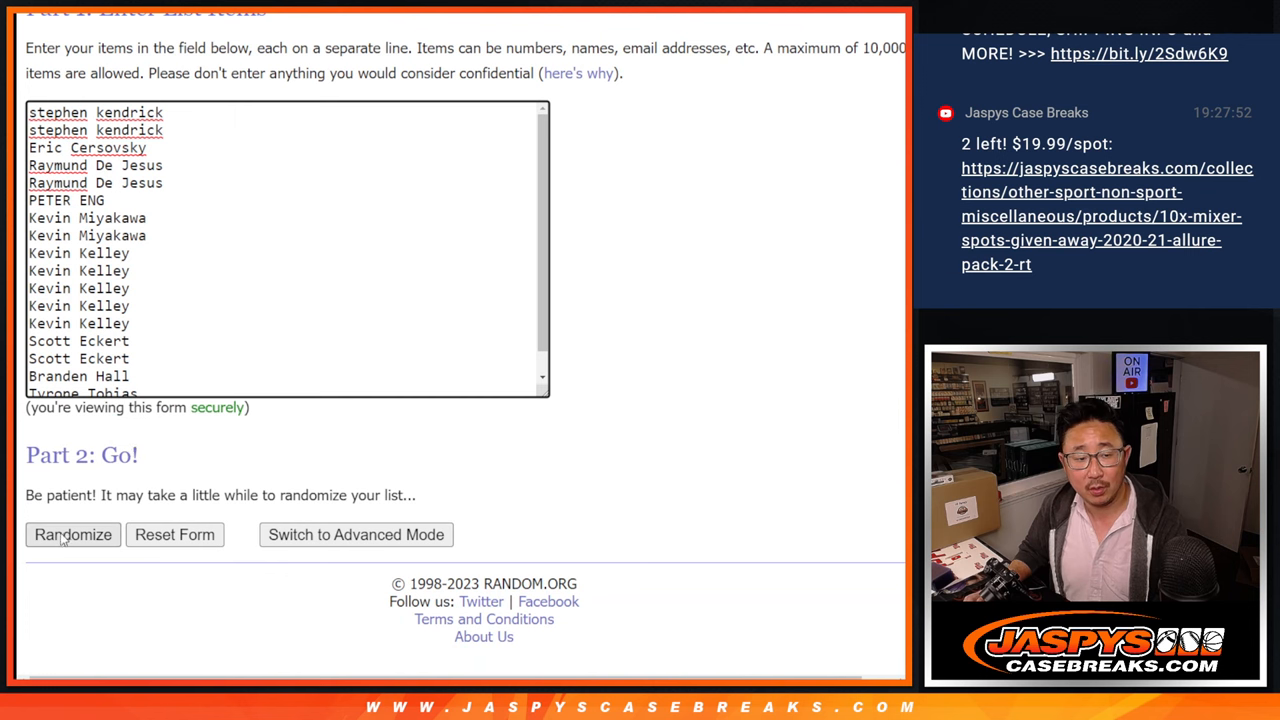
pyautogui.click(72, 534)
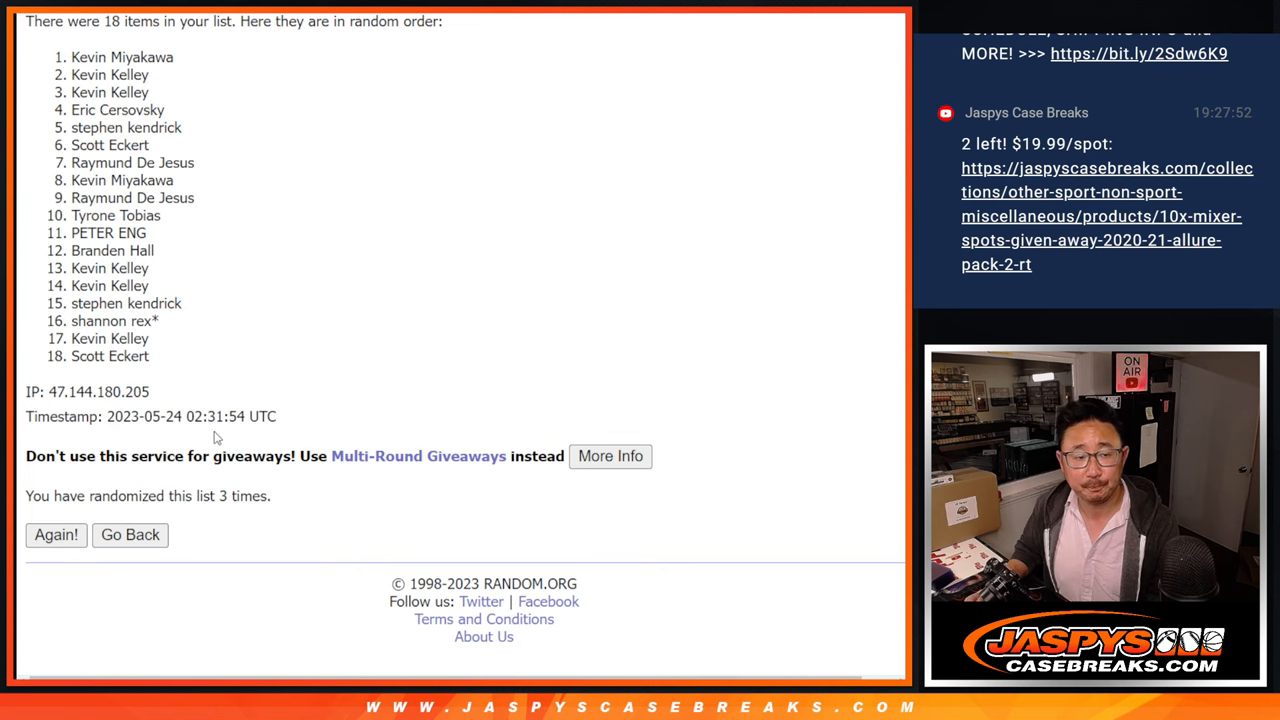
# Shuffle the 18 names once more and select the final shuffled order for copying.
pyautogui.click(56, 534)
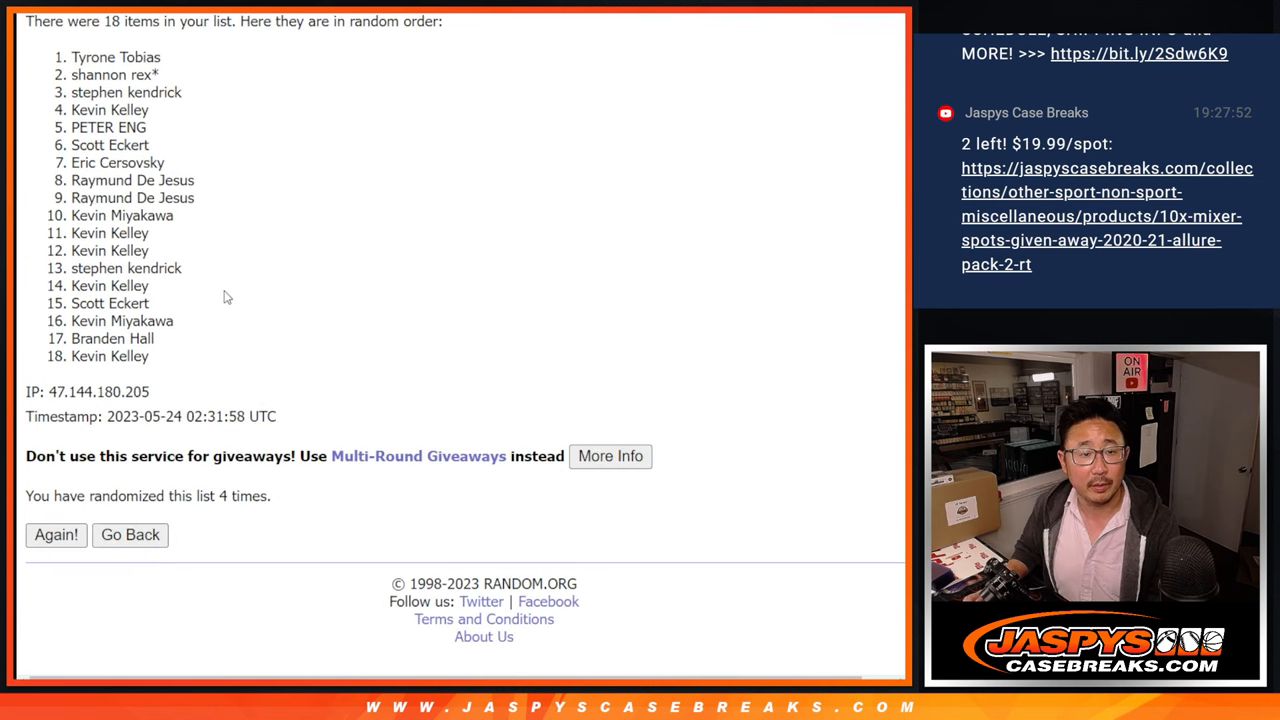
pyautogui.moveTo(72, 56); pyautogui.dragTo(144, 92)
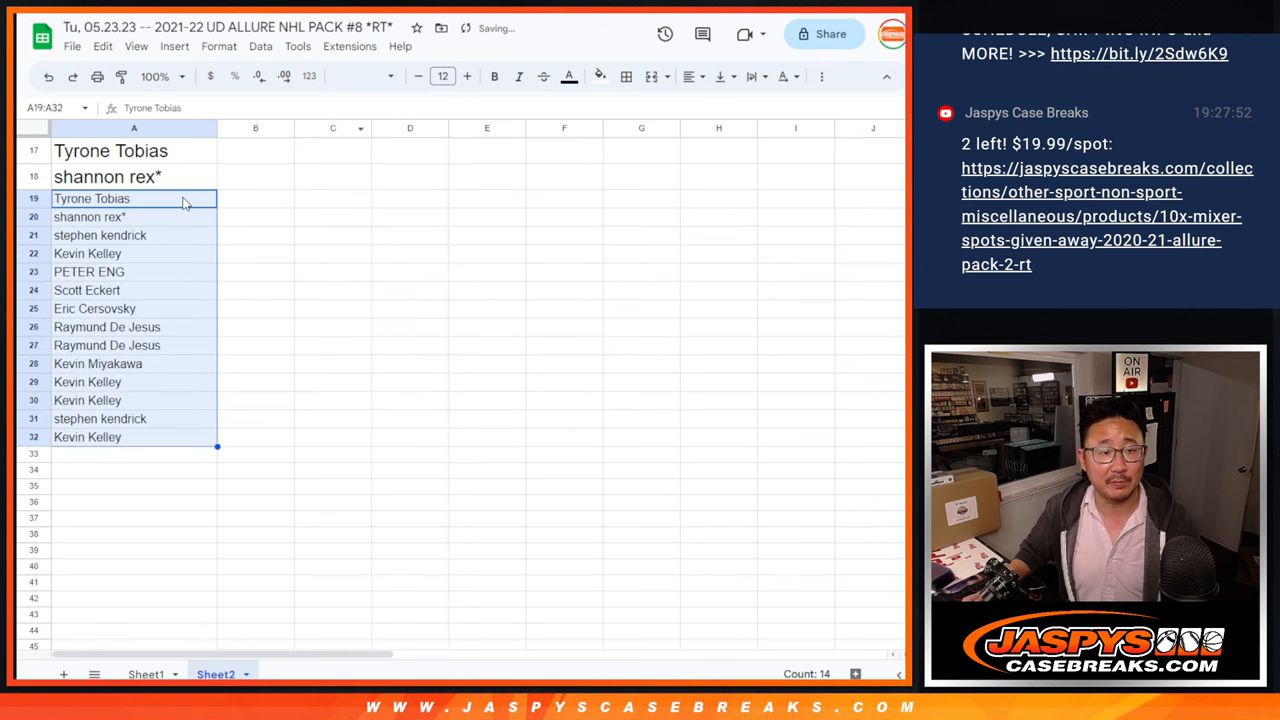
# Add the freshly shuffled names to the name list in column A of Sheet2.
pyautogui.doubleClick(92, 198)
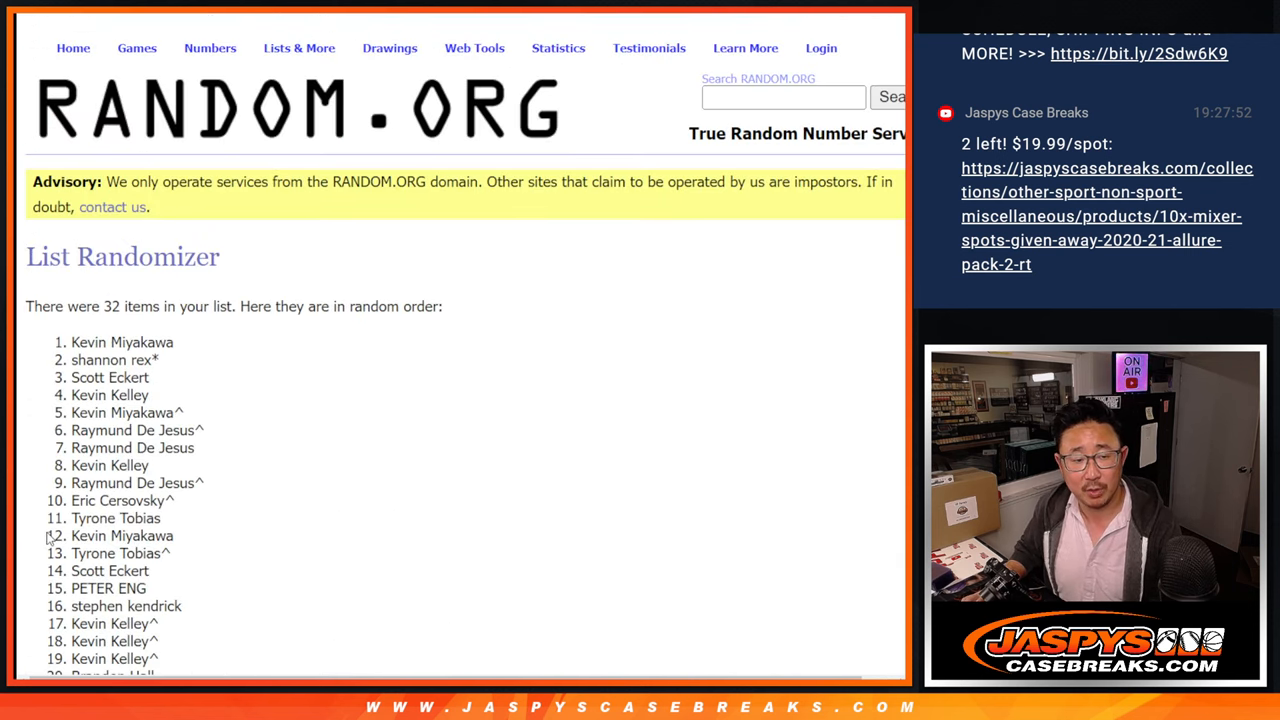
# Return to the entry form and shuffle the 32 NHL teams into a random order twice.
pyautogui.scroll(-3)
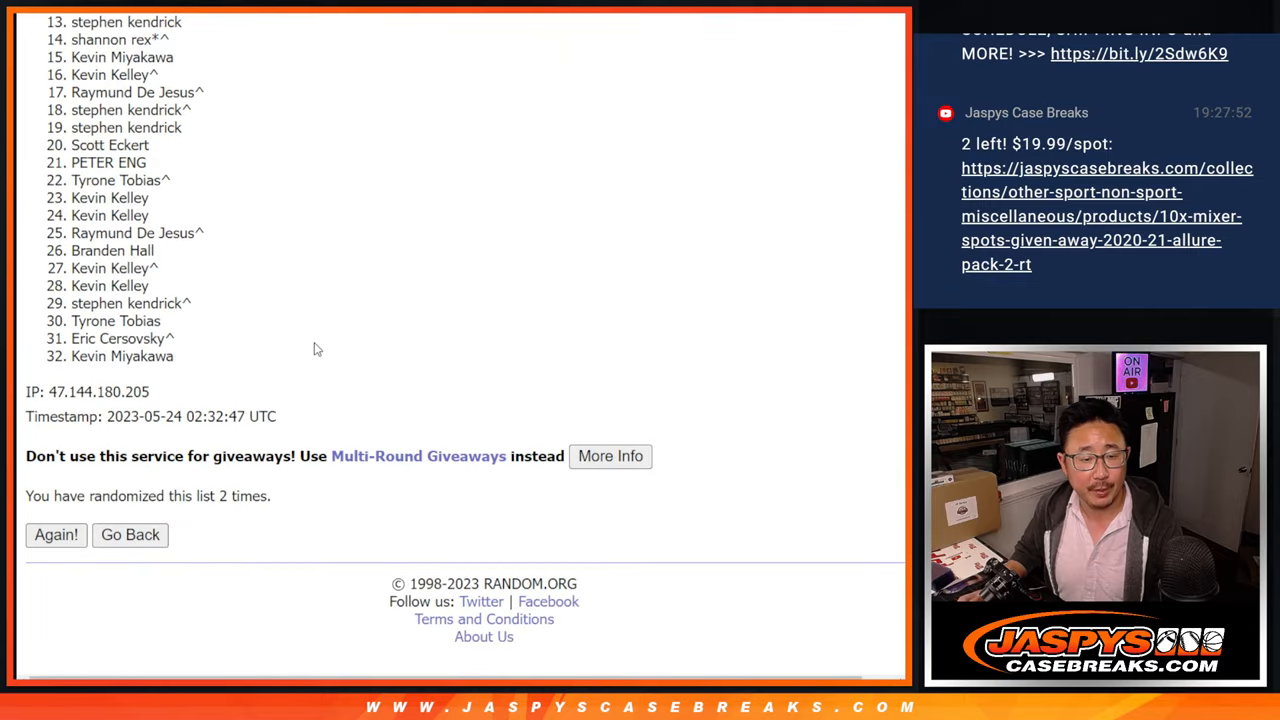
pyautogui.click(56, 534)
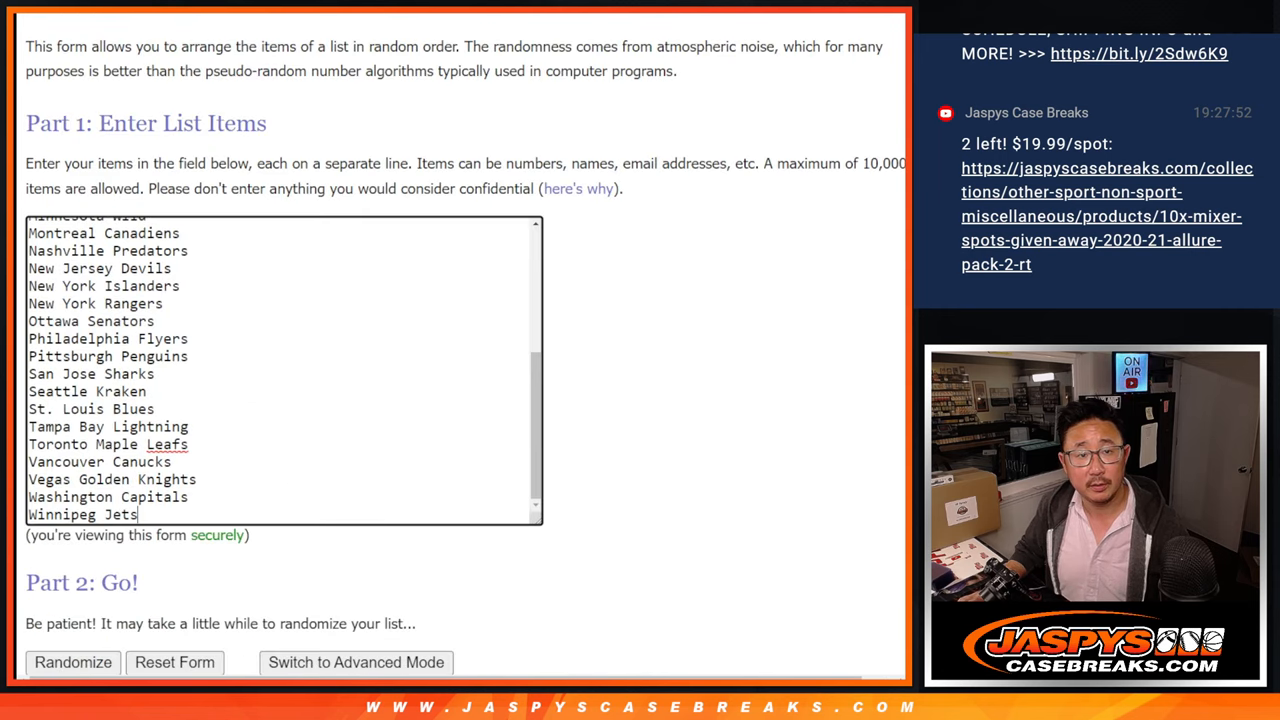
pyautogui.click(72, 662)
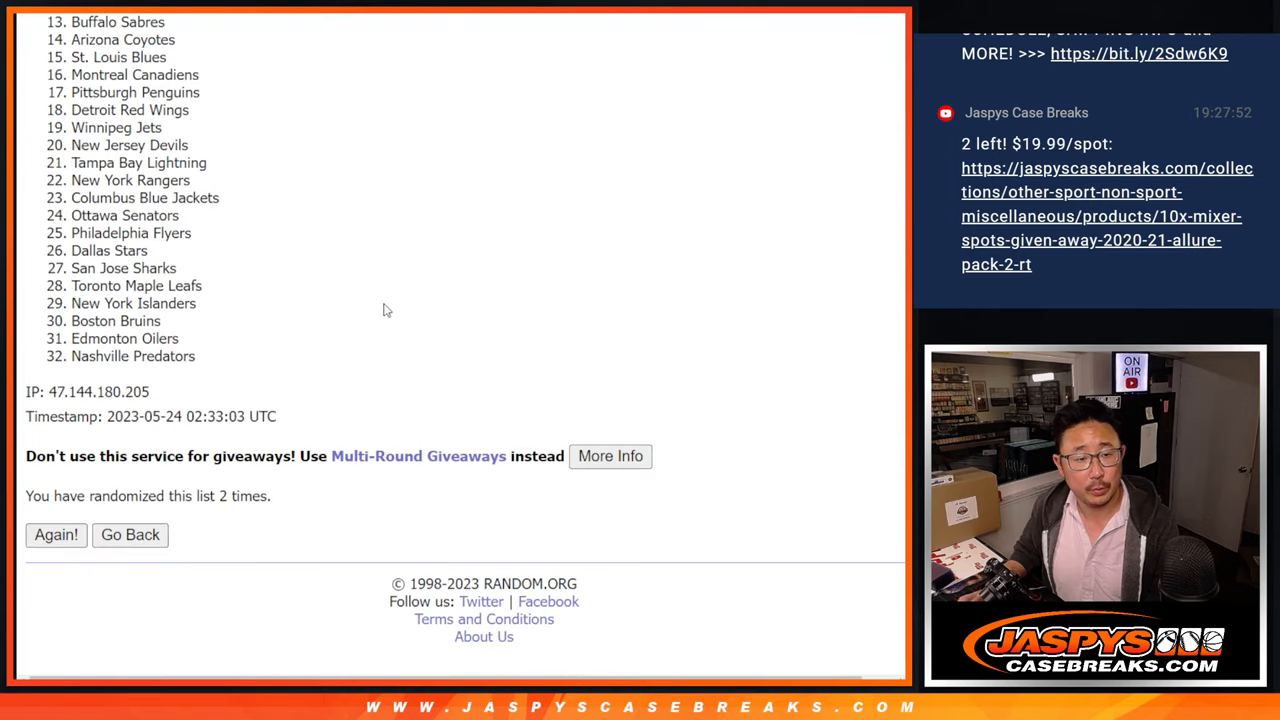
pyautogui.click(56, 534)
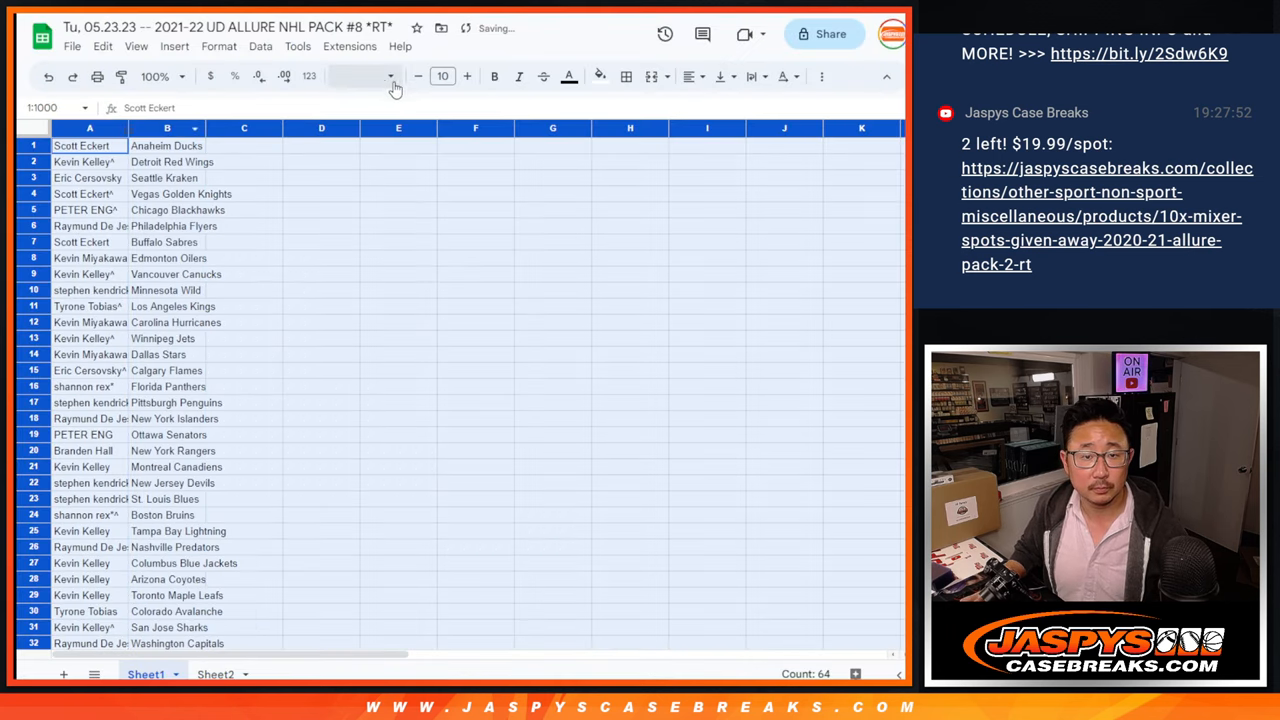
# Give the 32 name and team pairings the Martel font at 150% zoom.
pyautogui.click(442, 76)
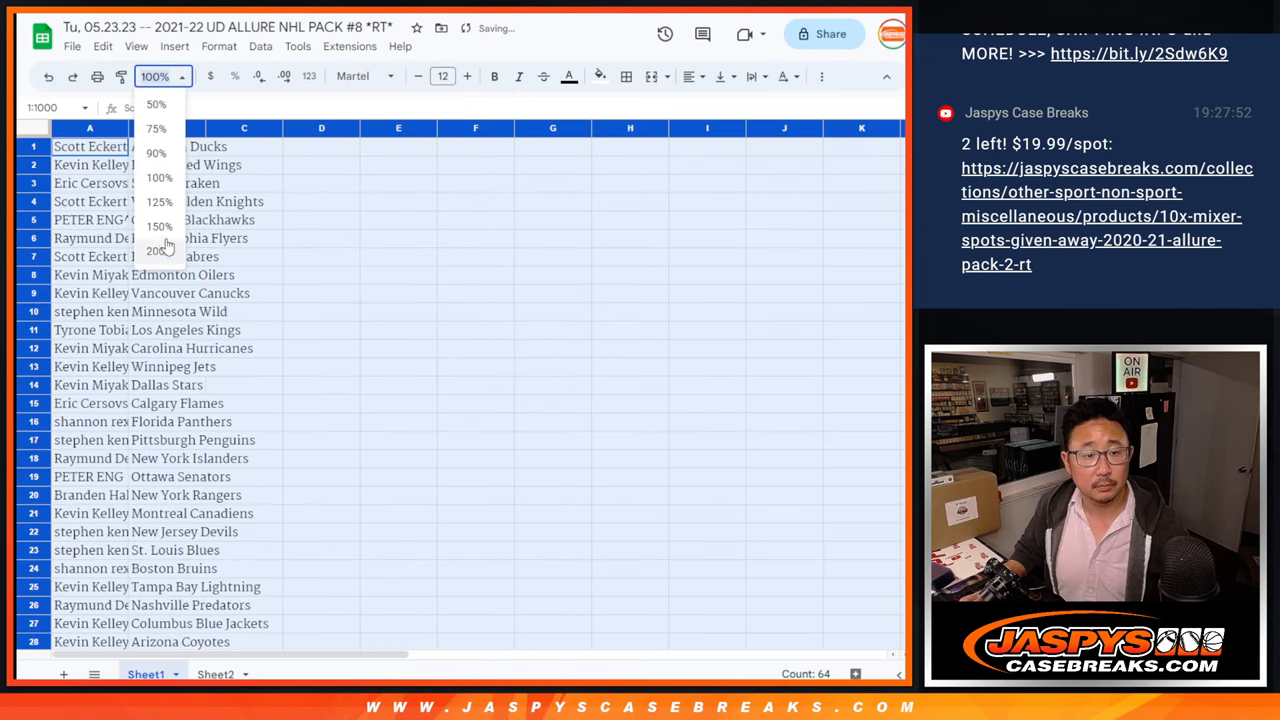
pyautogui.click(160, 226)
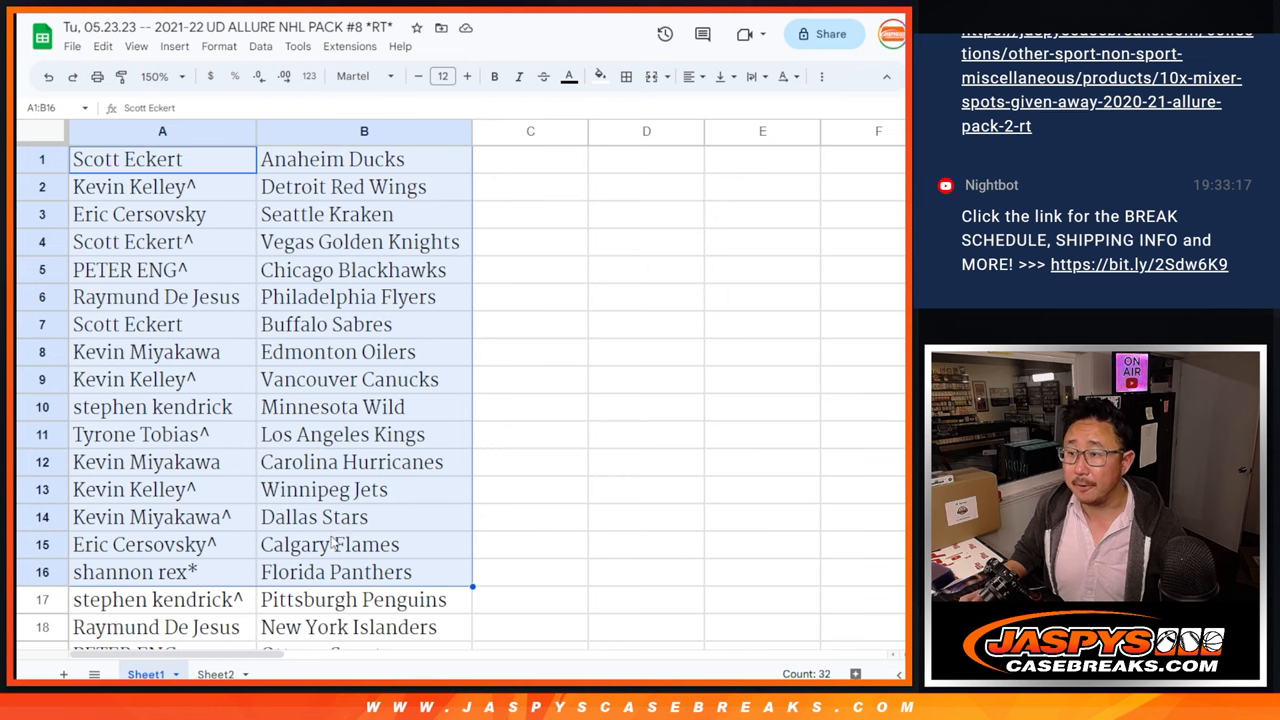
pyautogui.scroll(-3)
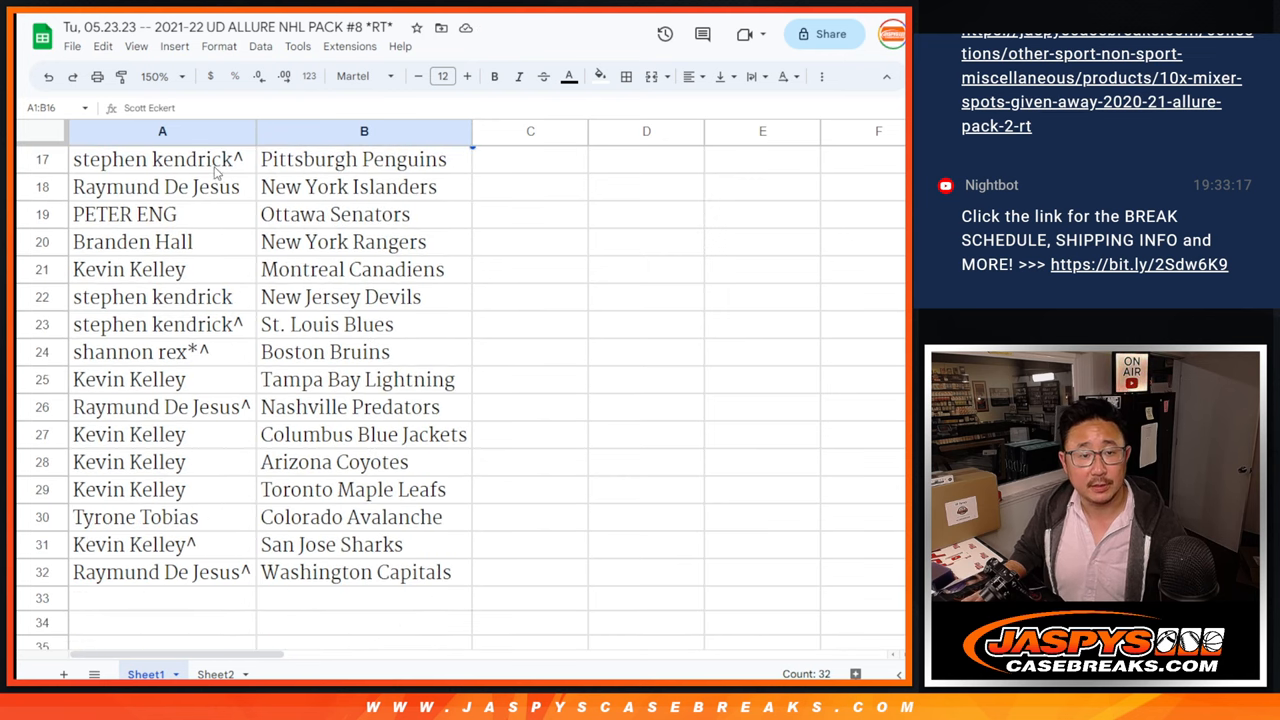
pyautogui.moveTo(162, 160); pyautogui.dragTo(364, 572)
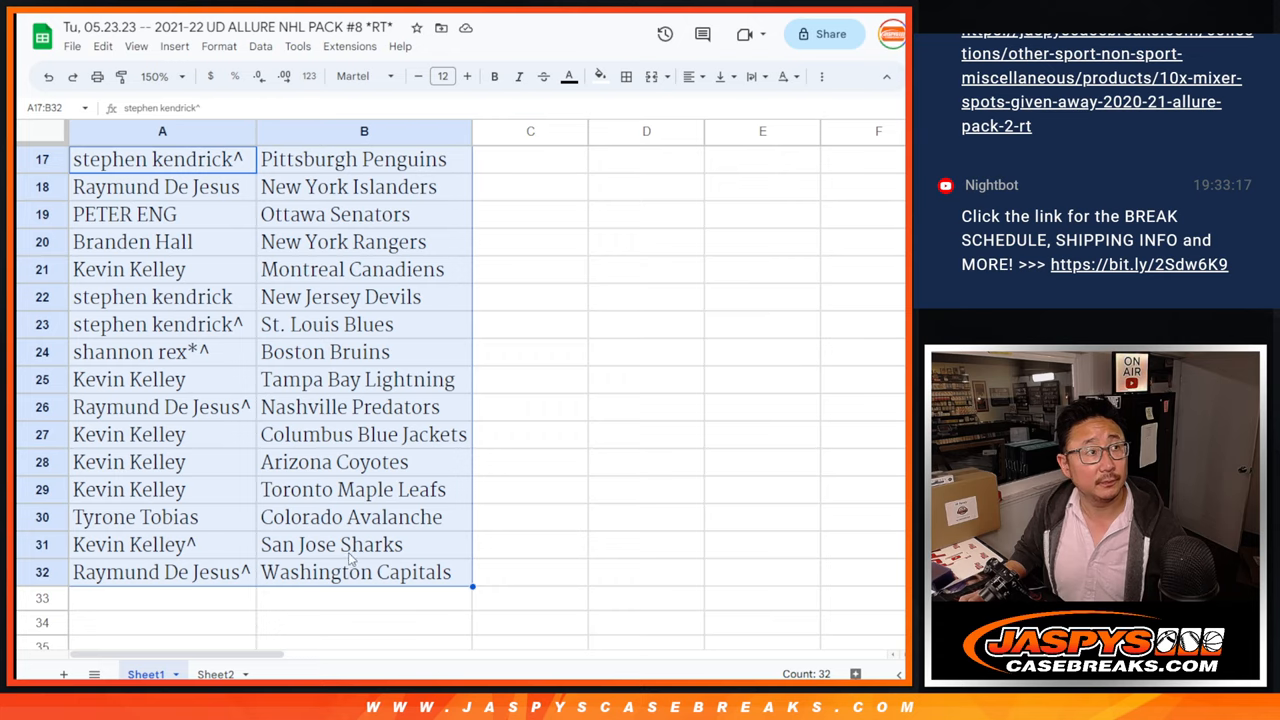
pyautogui.click(156, 76)
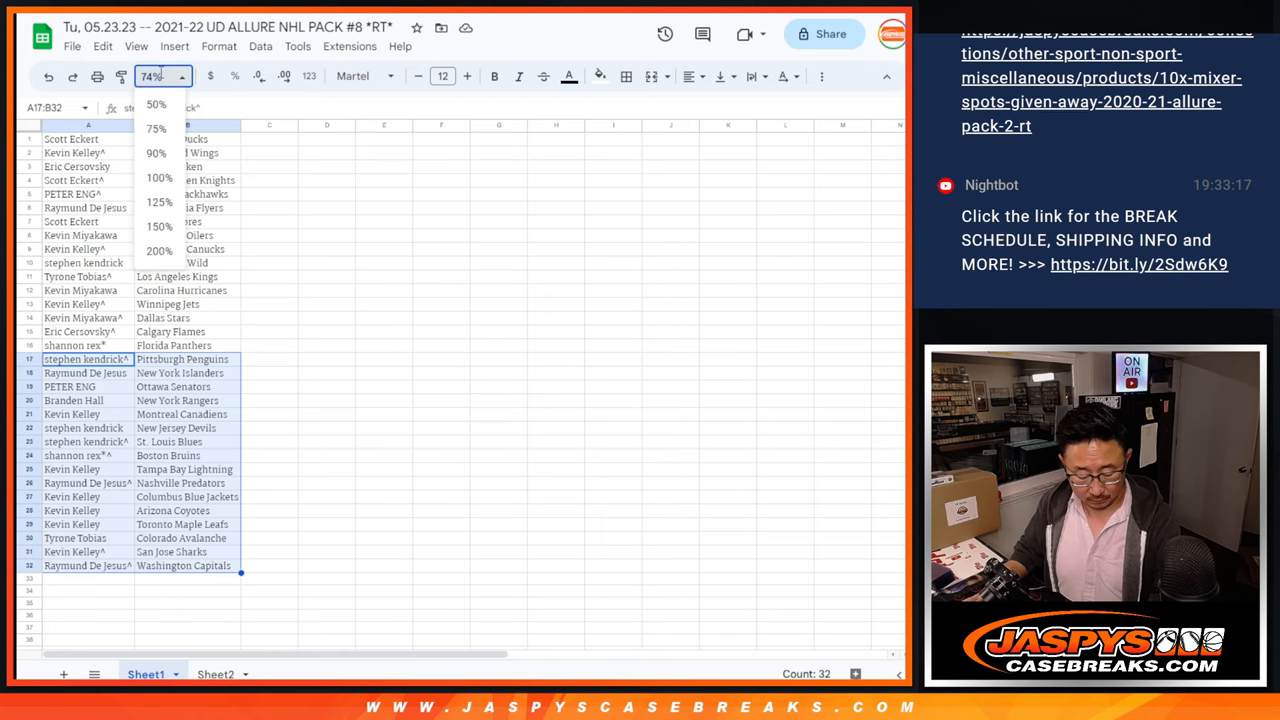
# Sort the sheet alphabetically A to Z by the team column.
pyautogui.rightClick(216, 126)
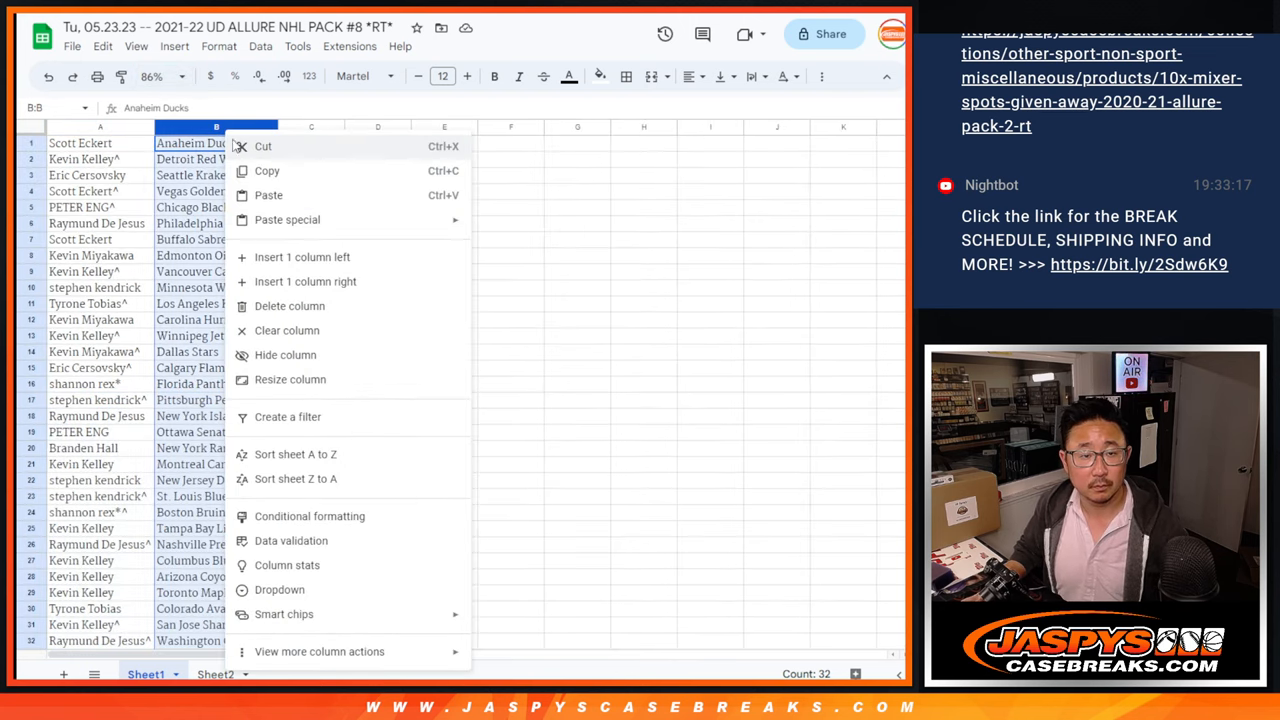
pyautogui.click(296, 454)
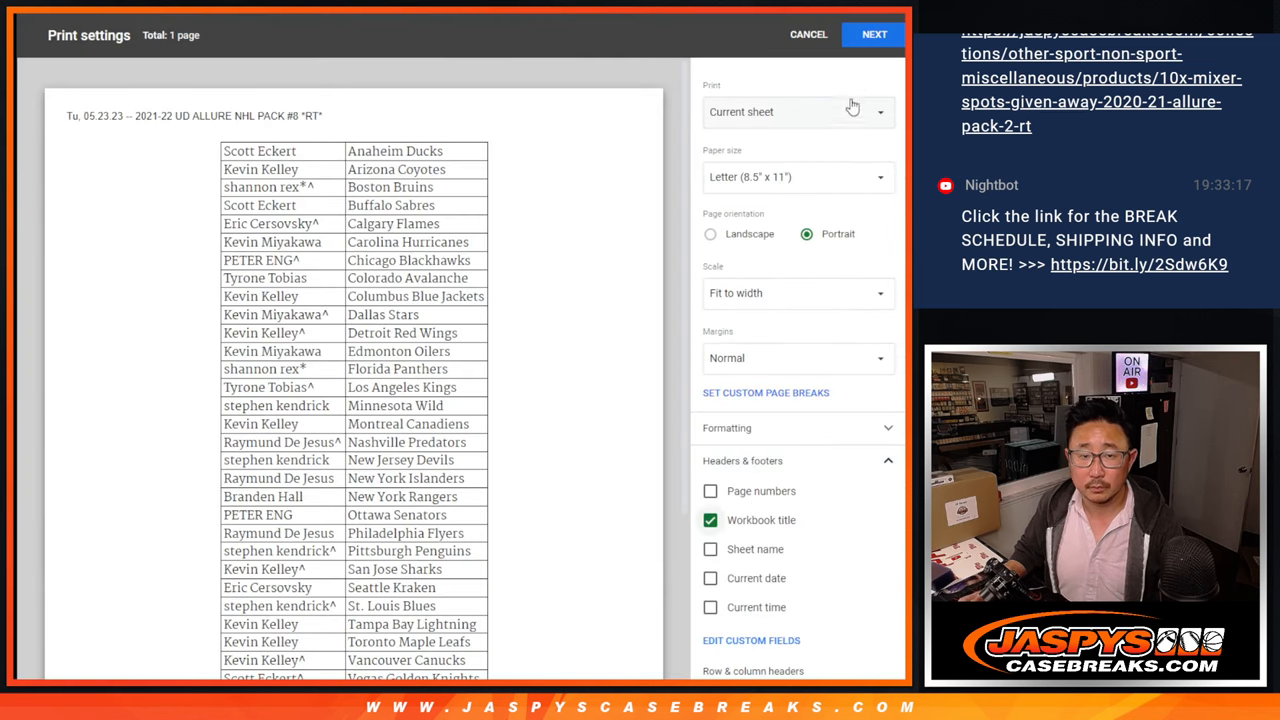
# Send the sorted name and team pairings sheet to the printer.
pyautogui.click(872, 34)
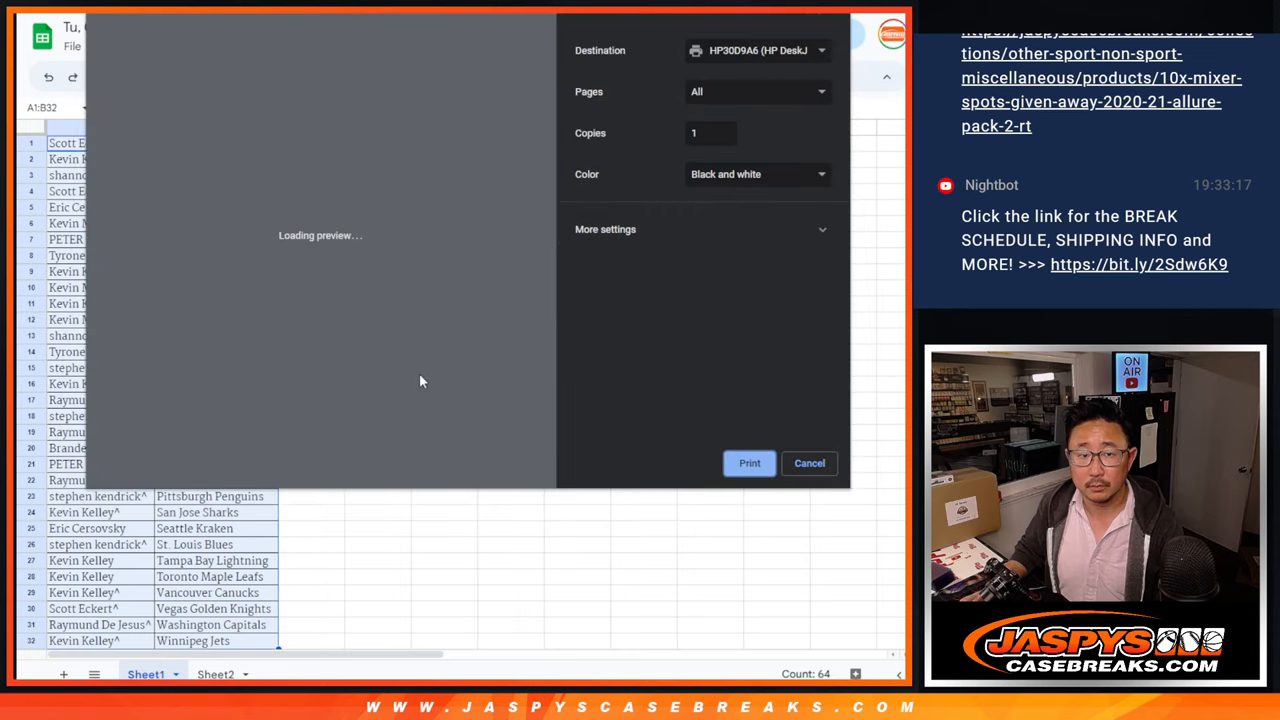
pyautogui.click(808, 464)
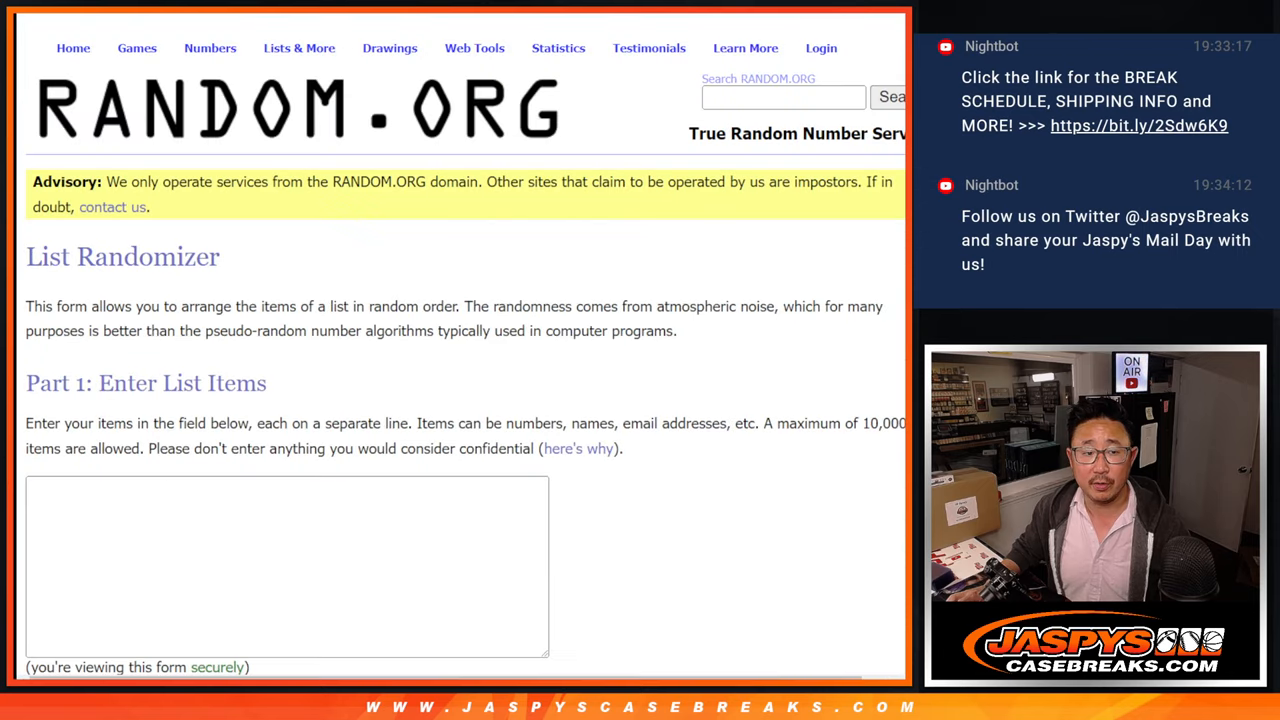
pyautogui.write('Scott Eckert')
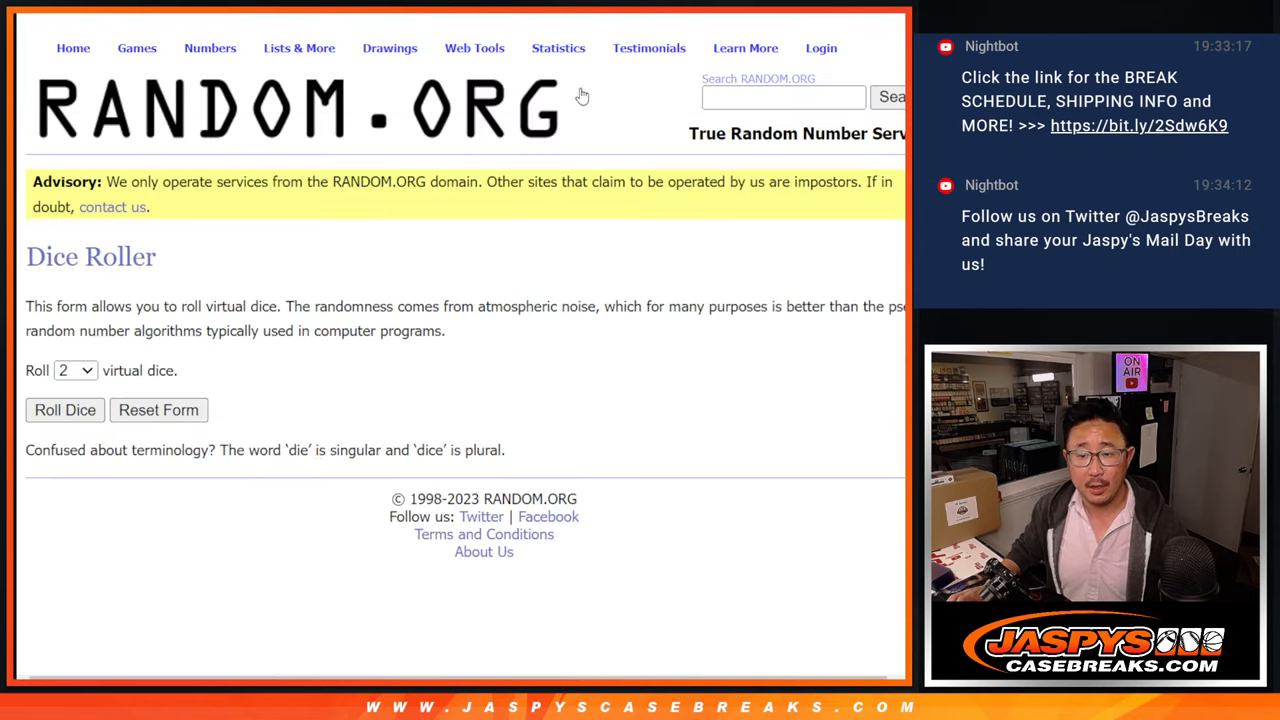
pyautogui.click(64, 410)
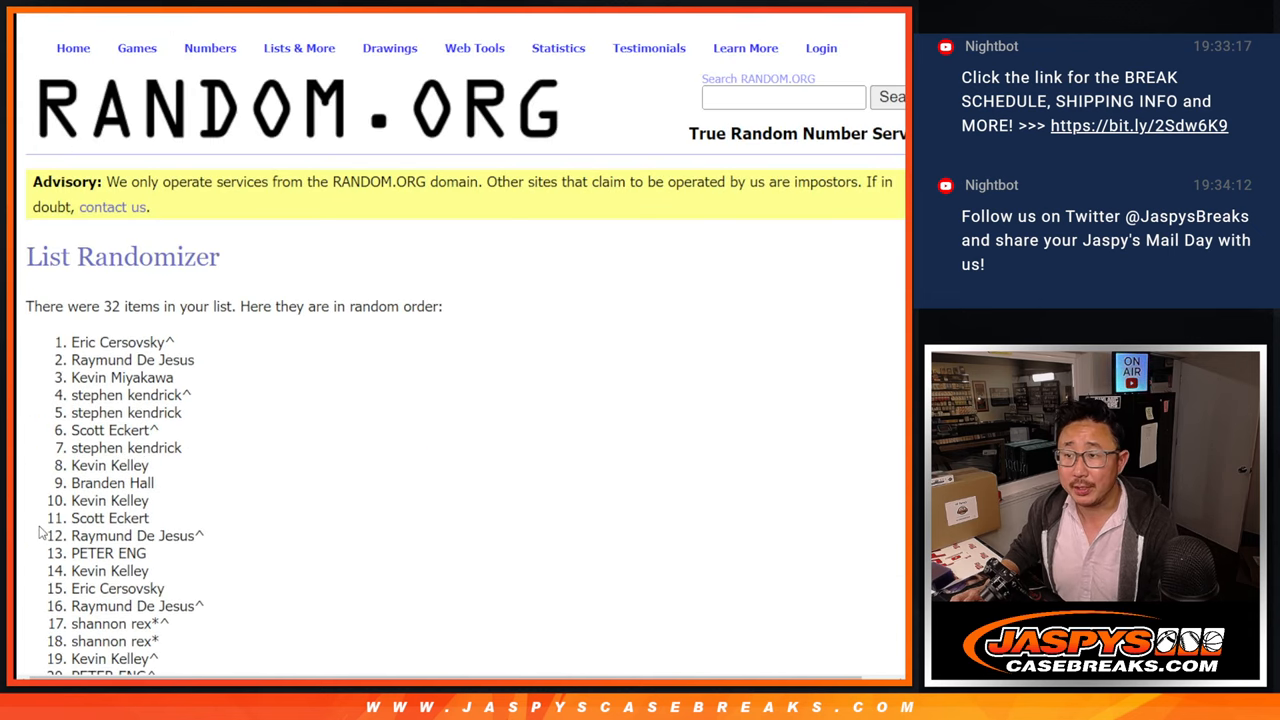
pyautogui.scroll(-3)
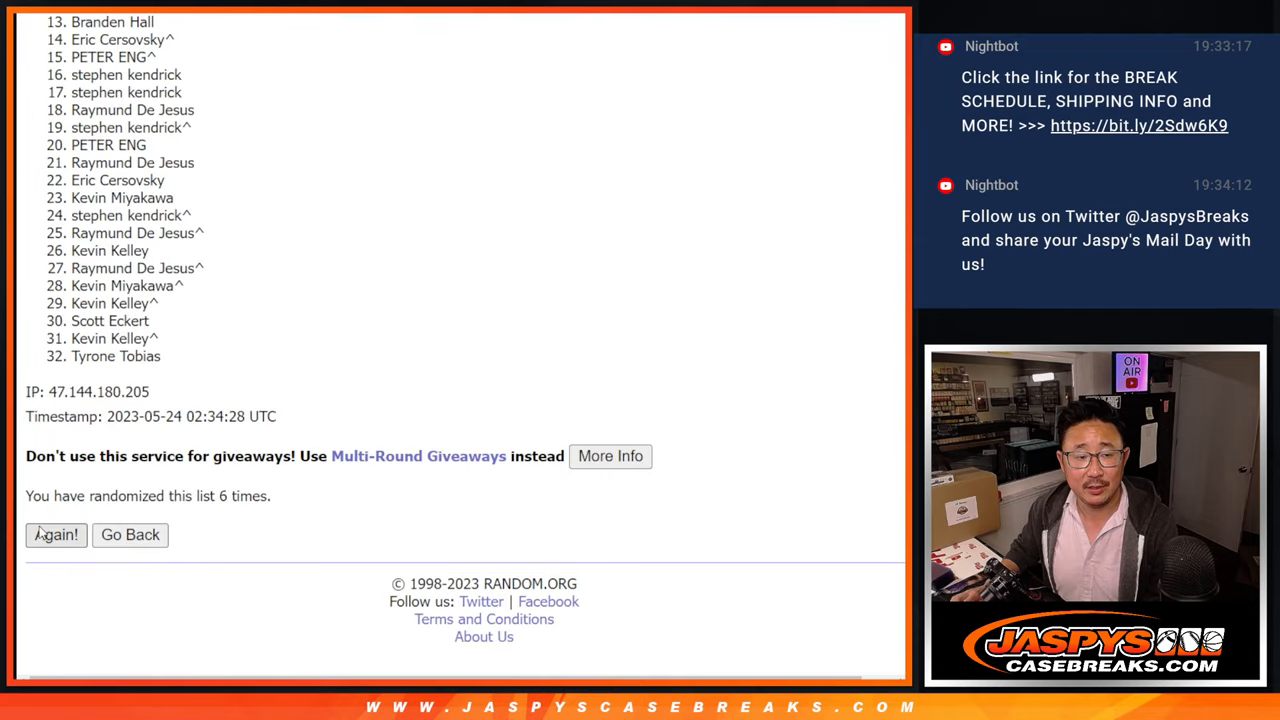
# Shuffle the giveaway list again, reaching ten randomizations in total.
pyautogui.click(56, 534)
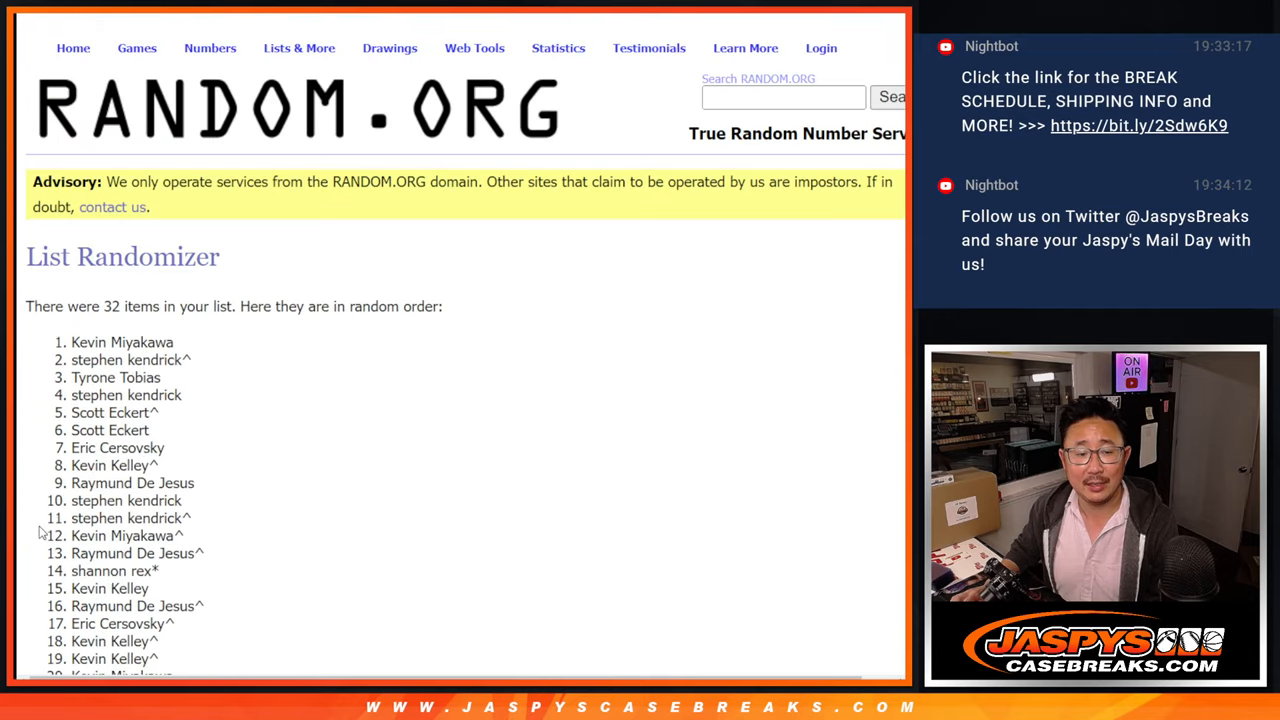
pyautogui.scroll(-3)
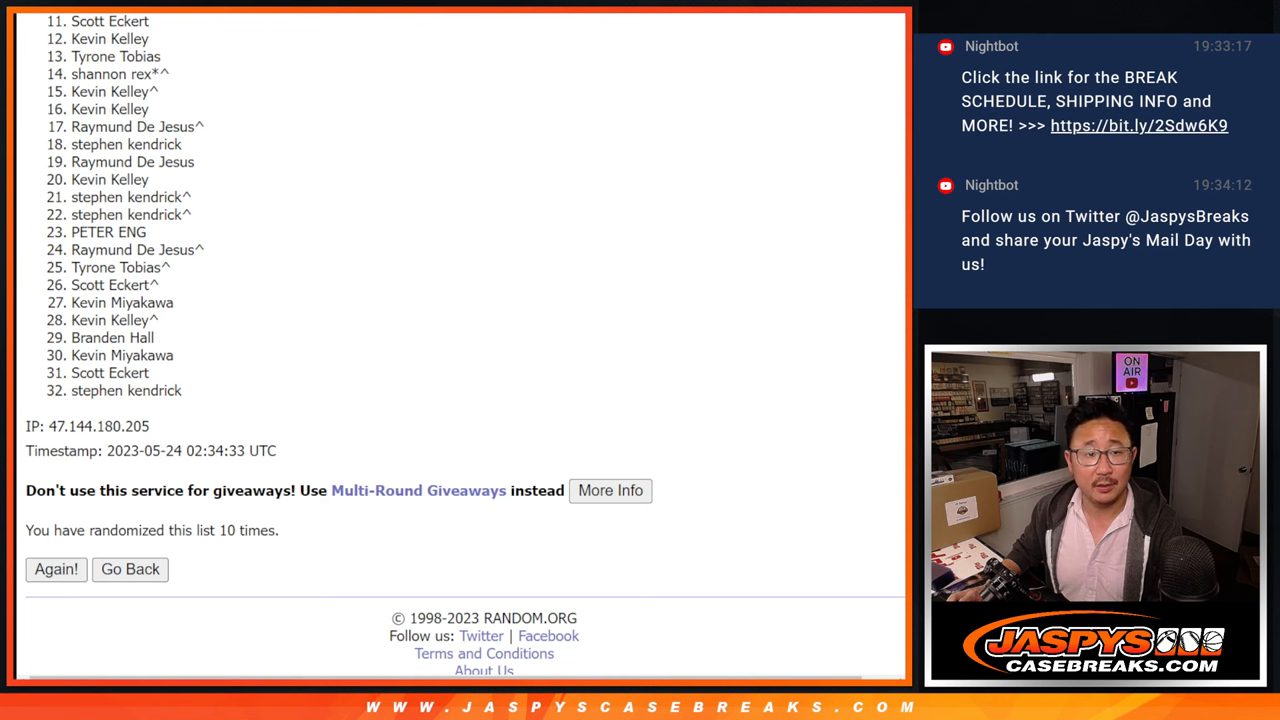
pyautogui.scroll(-3)
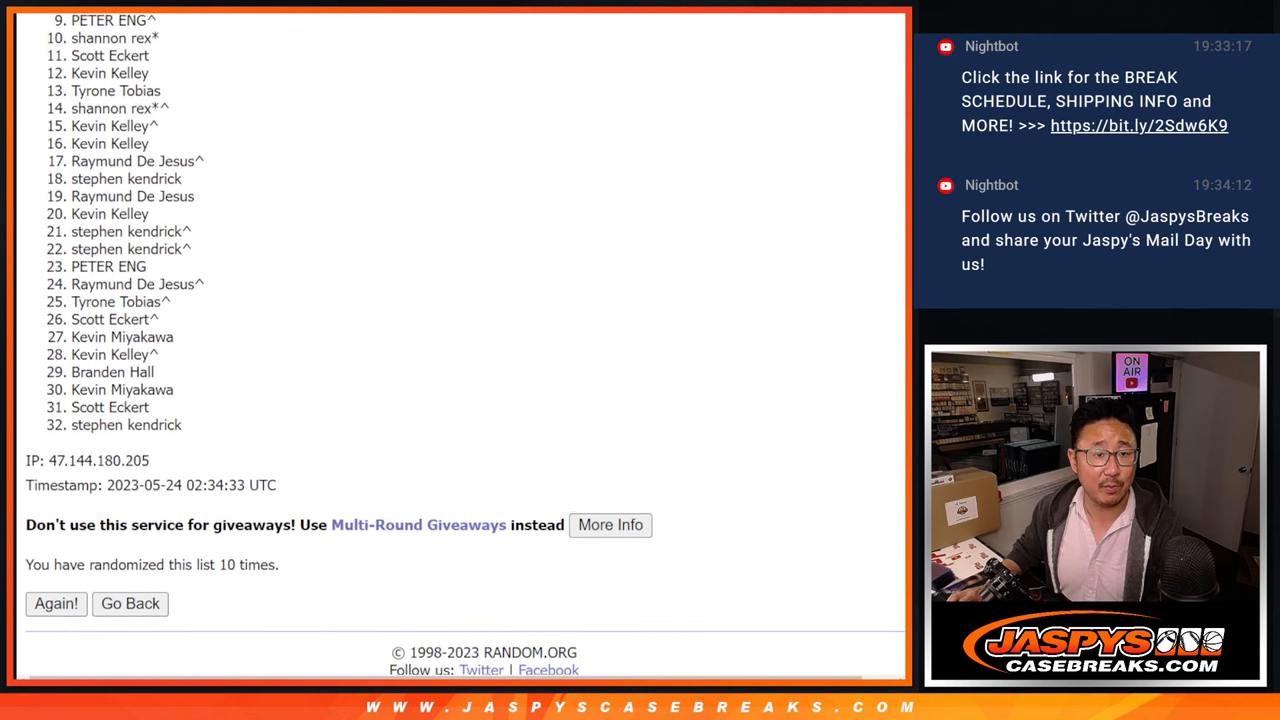